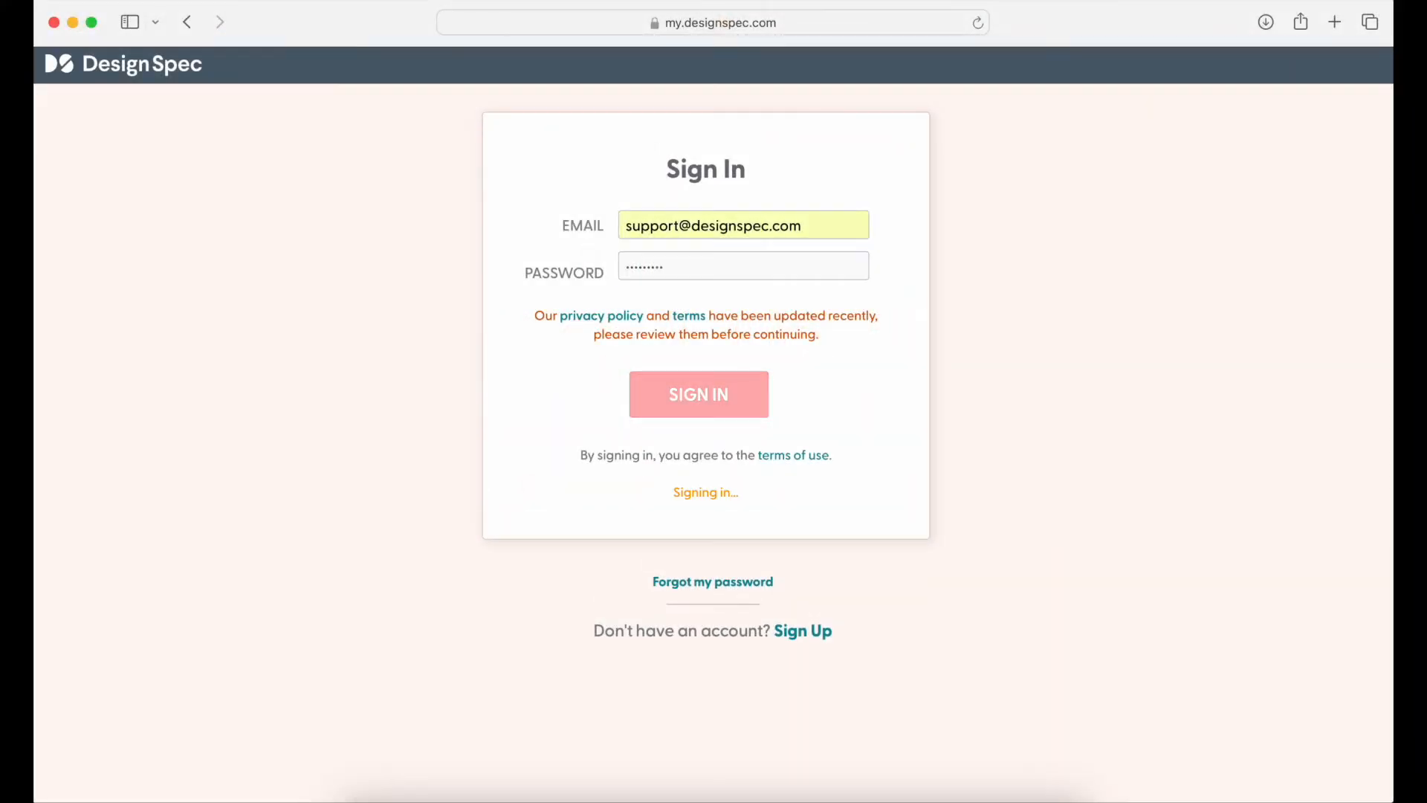
- Sign in to the DesignSpec account to reach the dashboard
click(698, 394)
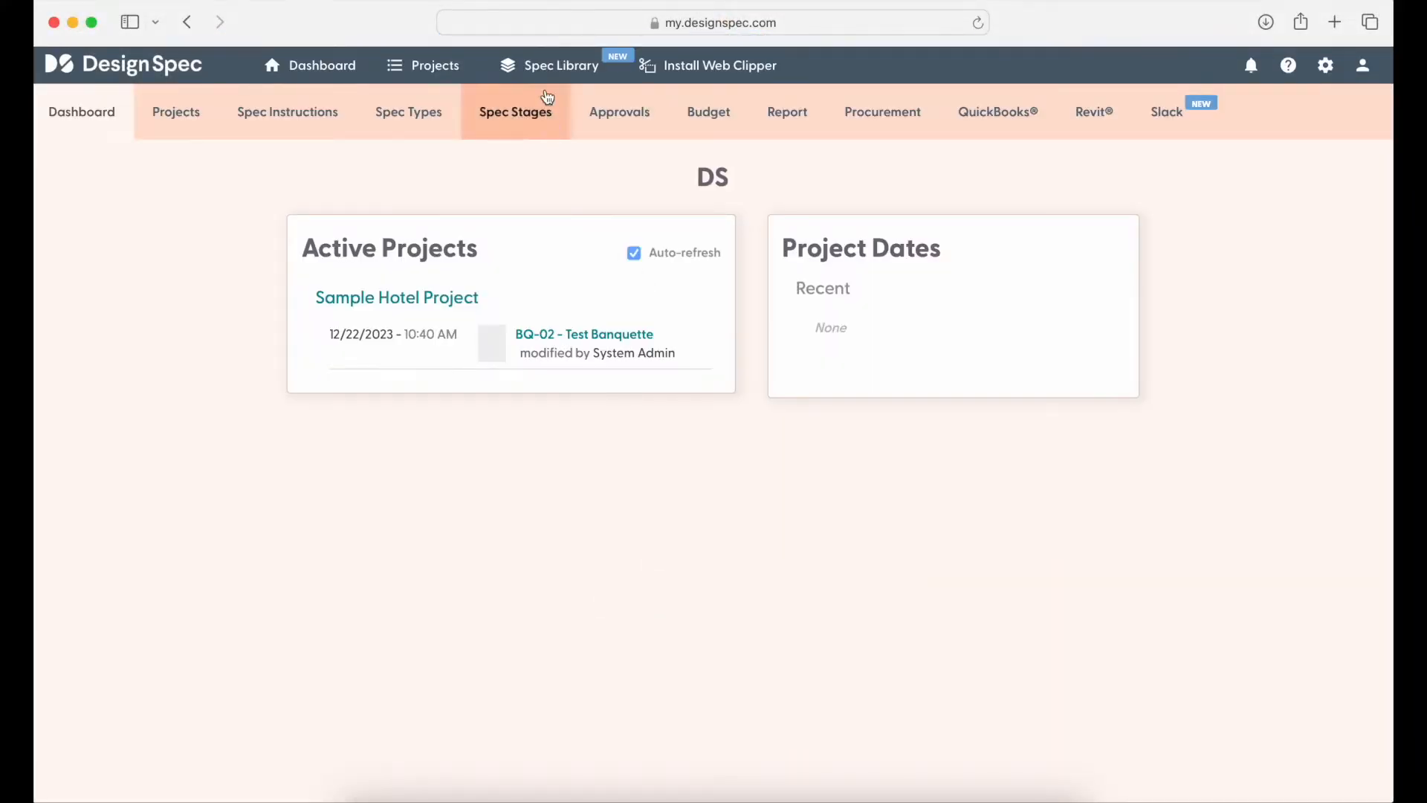
- Go to the Spec Library and show the Test Banquette library spec's details
click(560, 64)
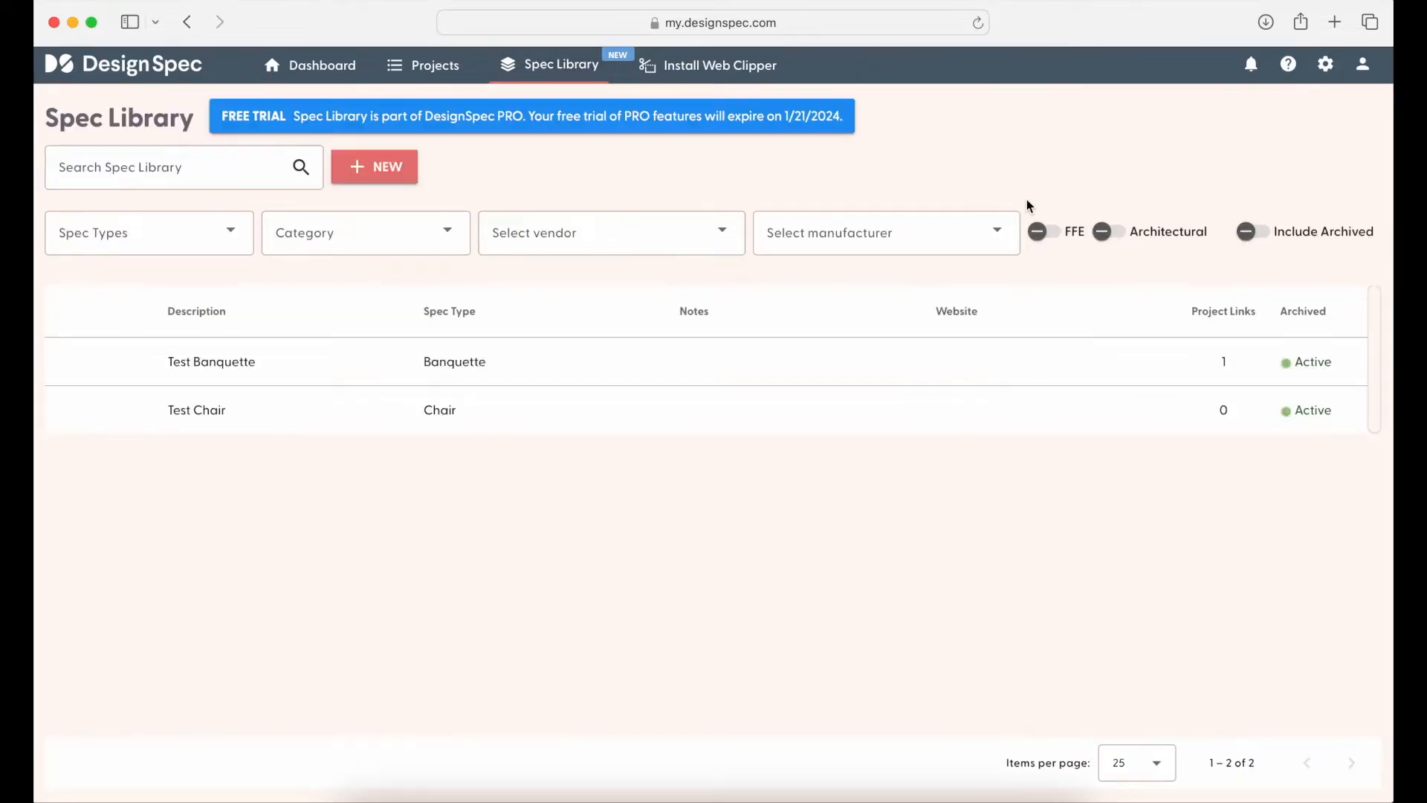
mouse_move(889, 190)
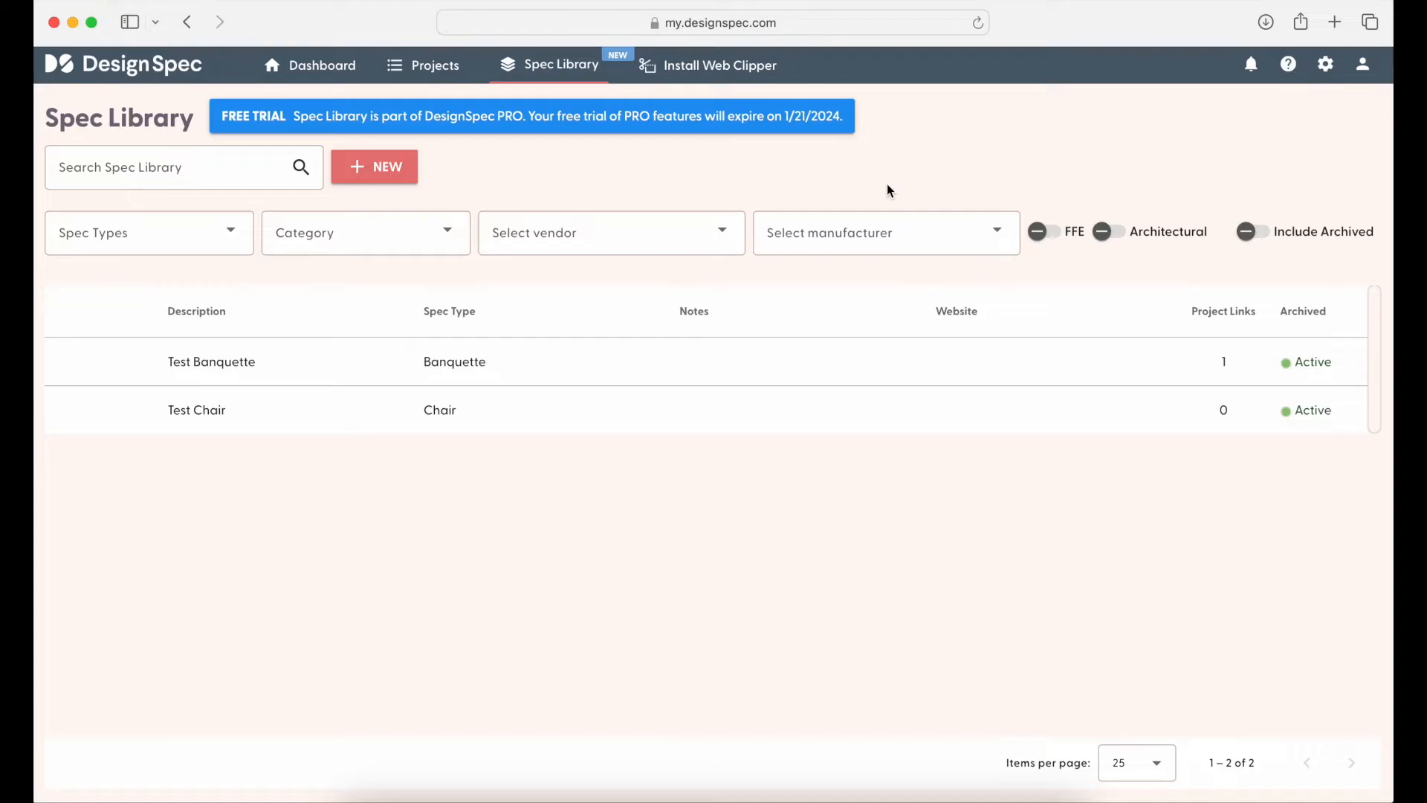
mouse_move(182, 221)
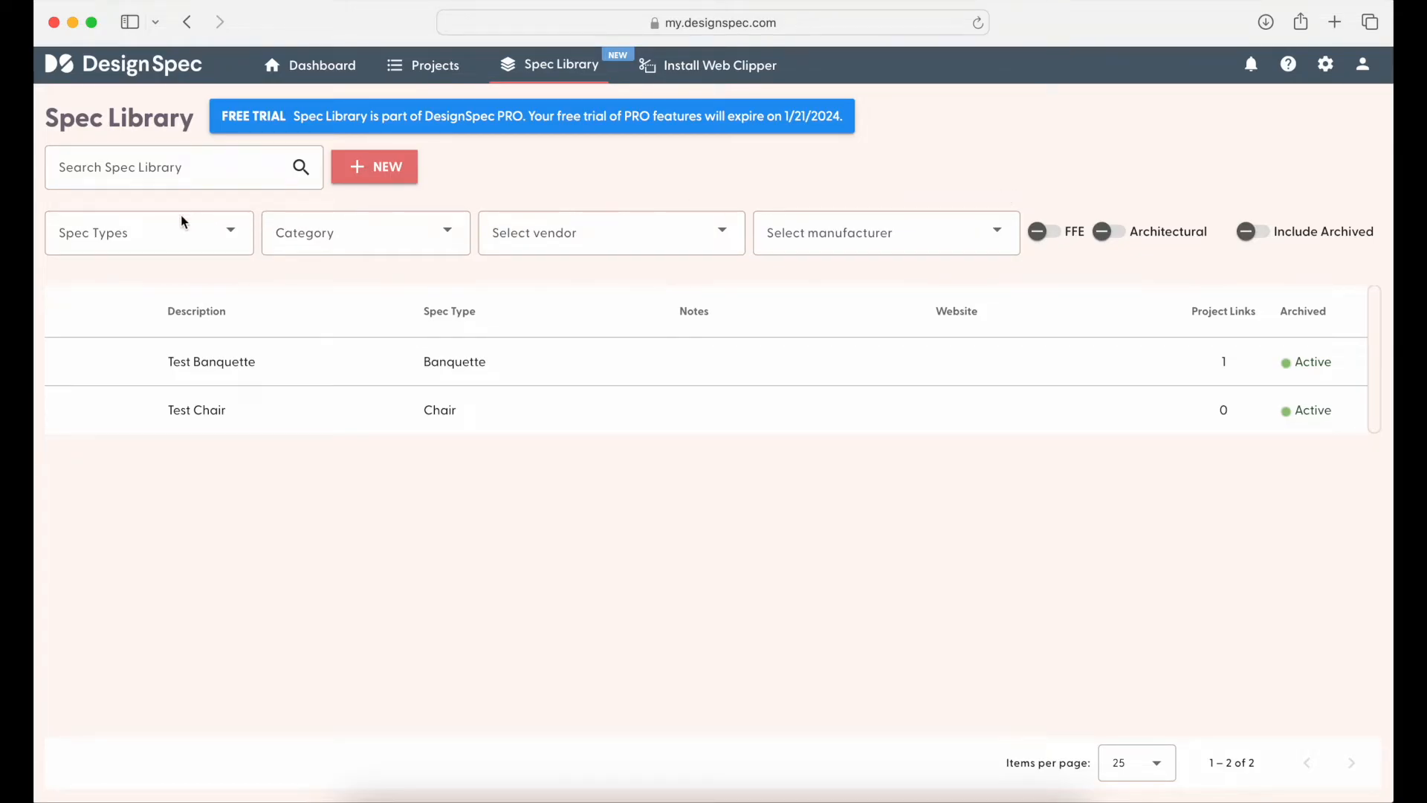
click(366, 232)
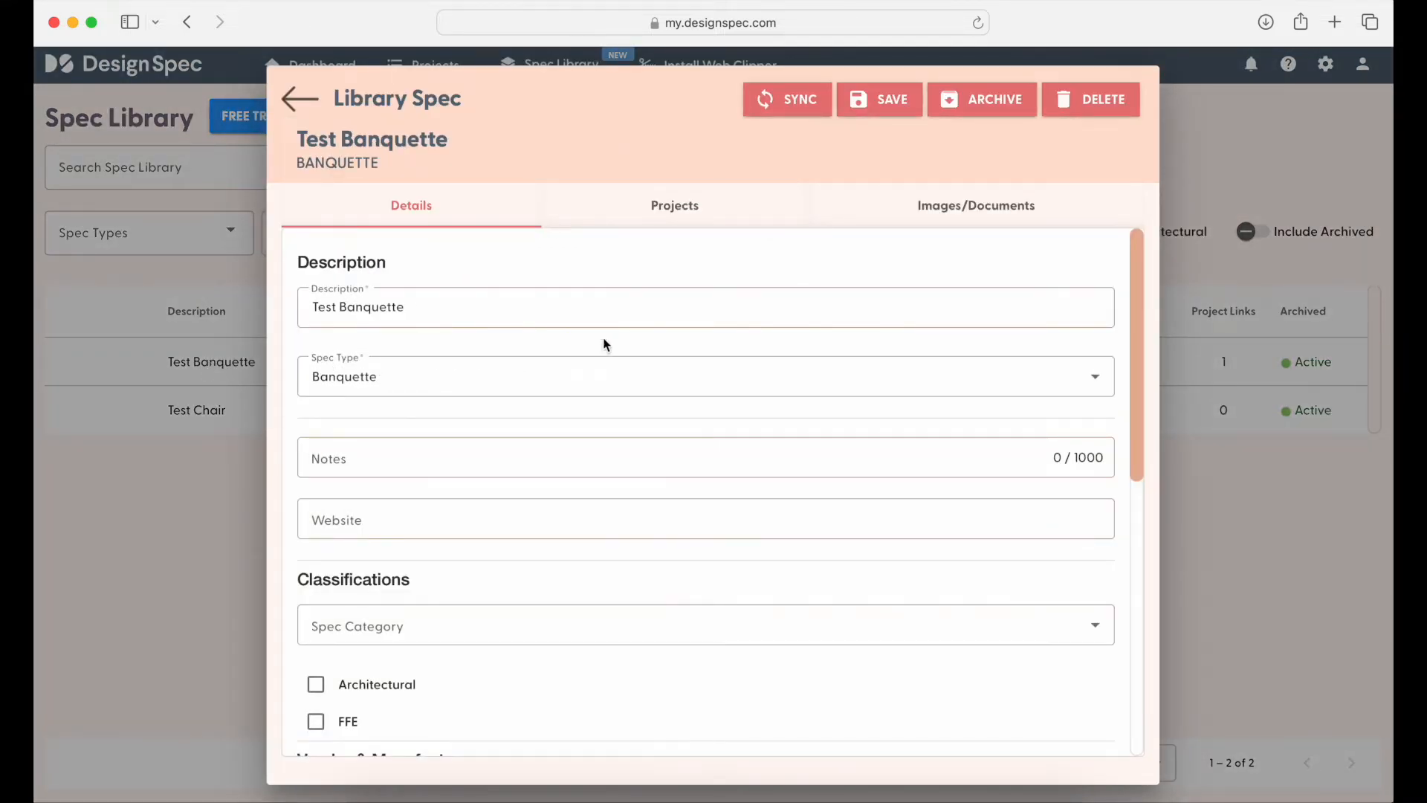
- View the linked BQ-02 project spec, then return to the Sample Hotel Project's specs list
click(675, 205)
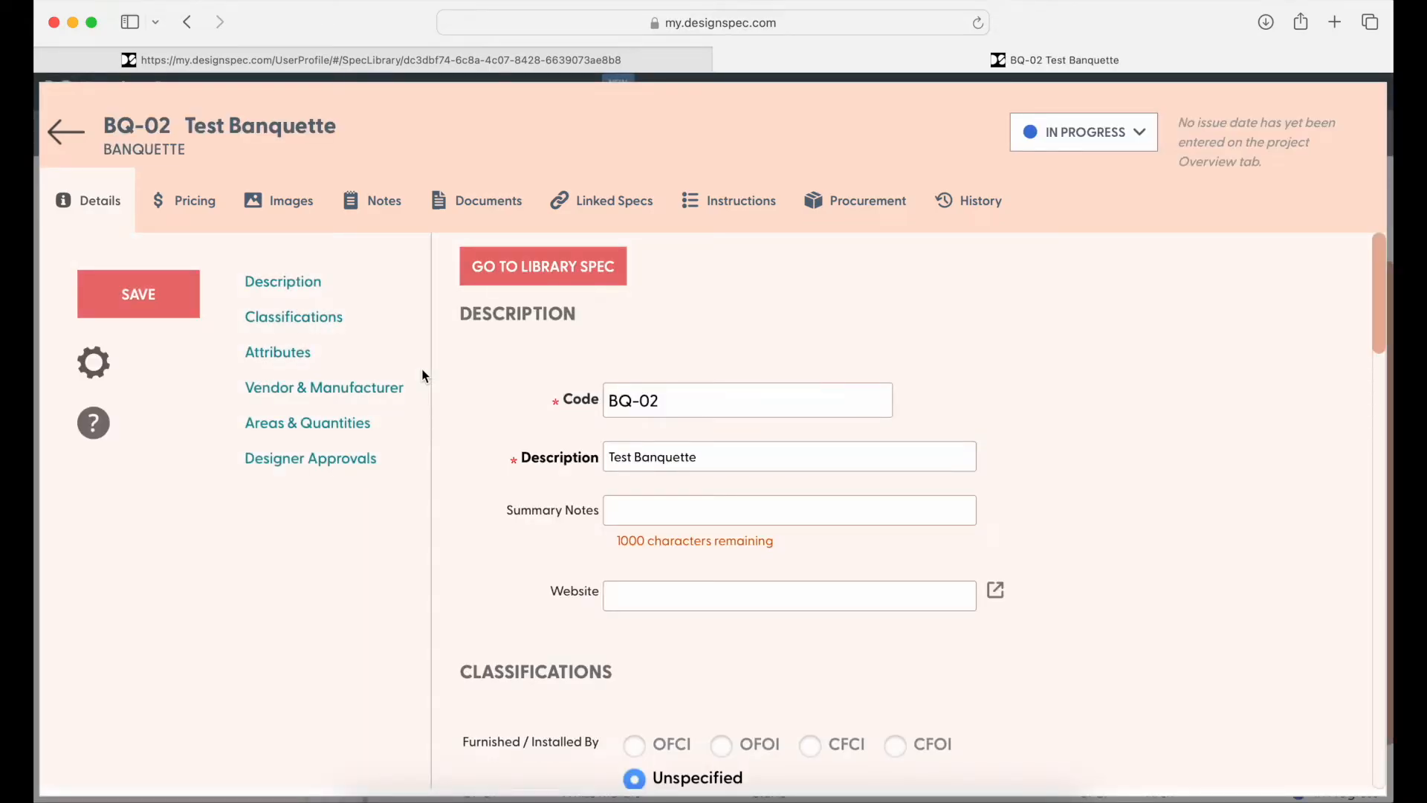
click(64, 132)
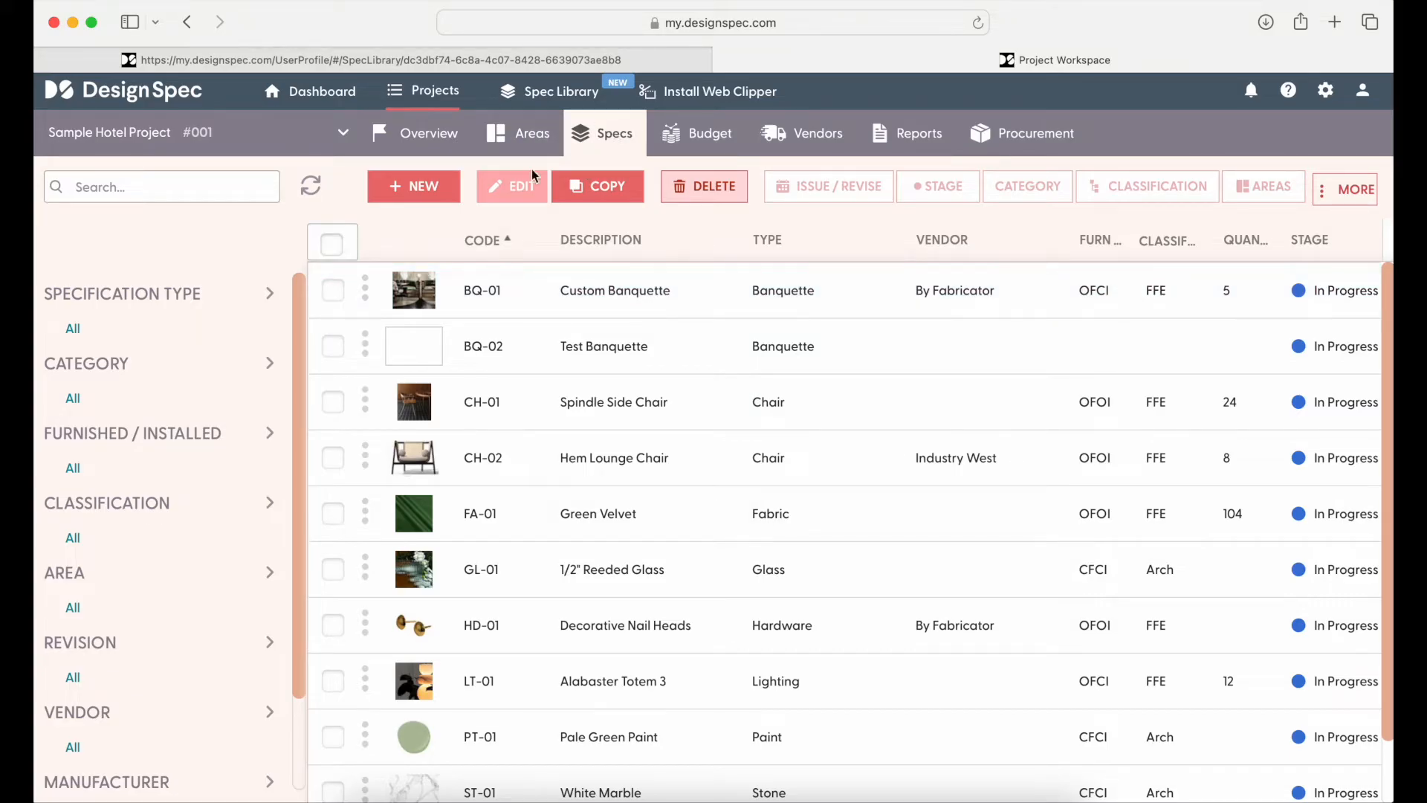
scroll(down, 3)
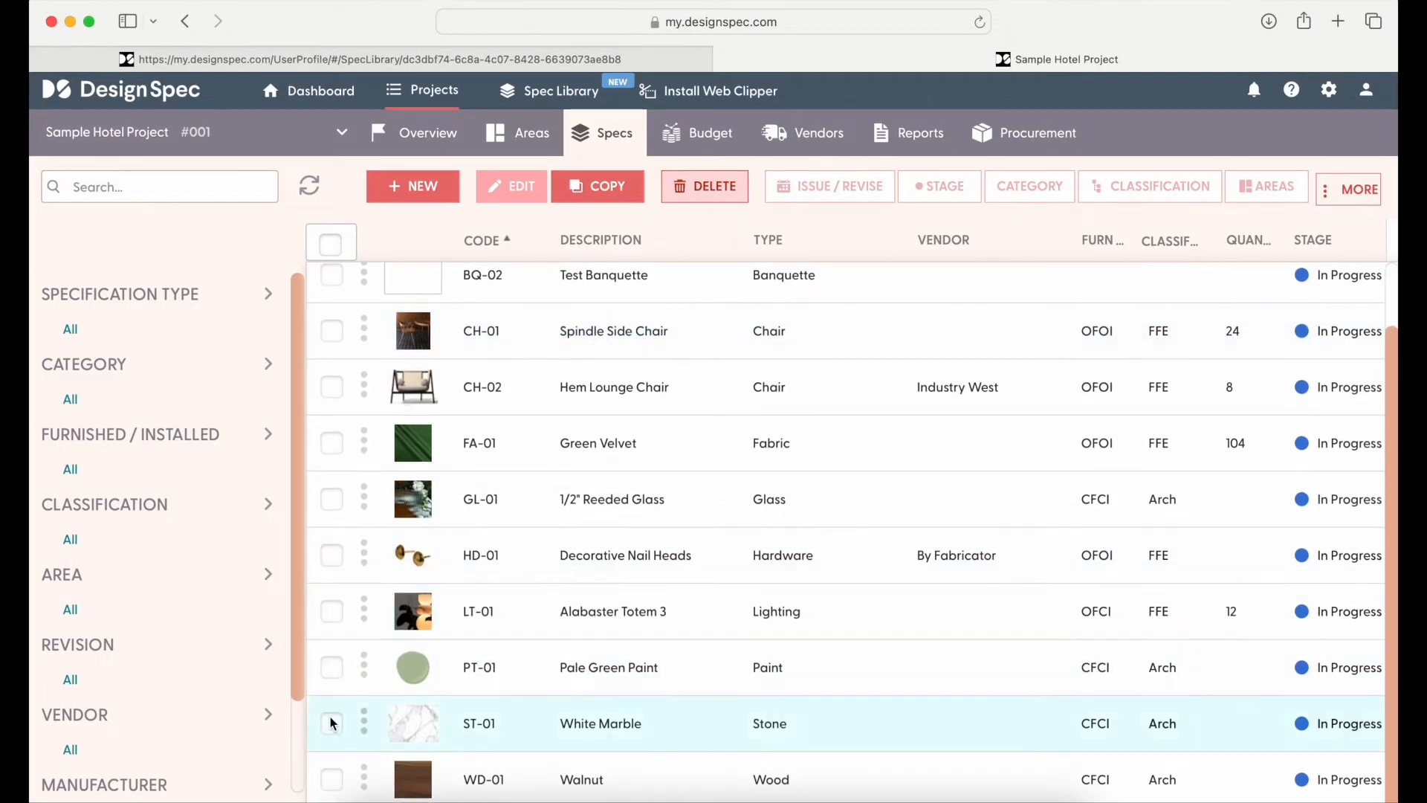
- Copy White Marble (ST-01) and 1/2" Reeded Glass (GL-01) into the Spec Library and view them there
click(330, 722)
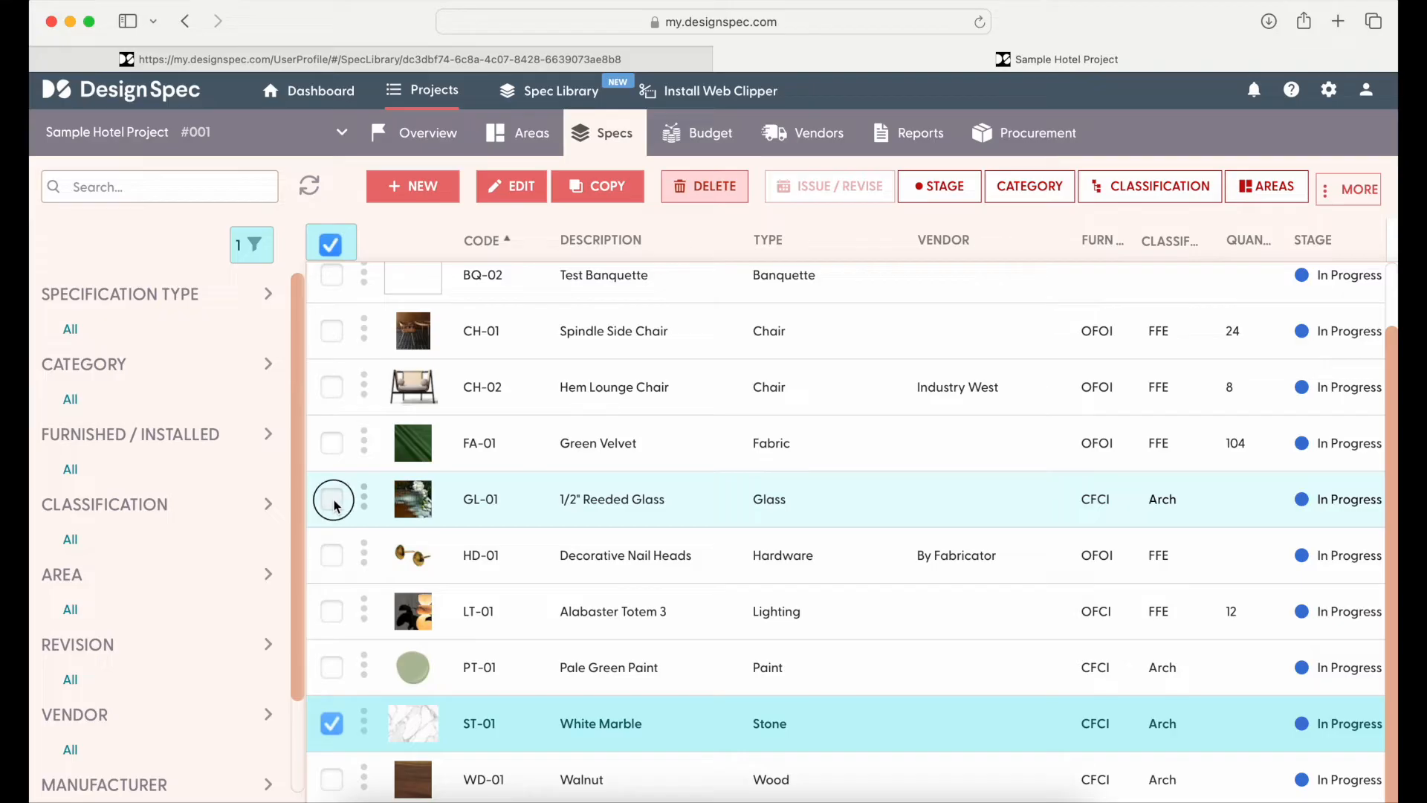
click(332, 499)
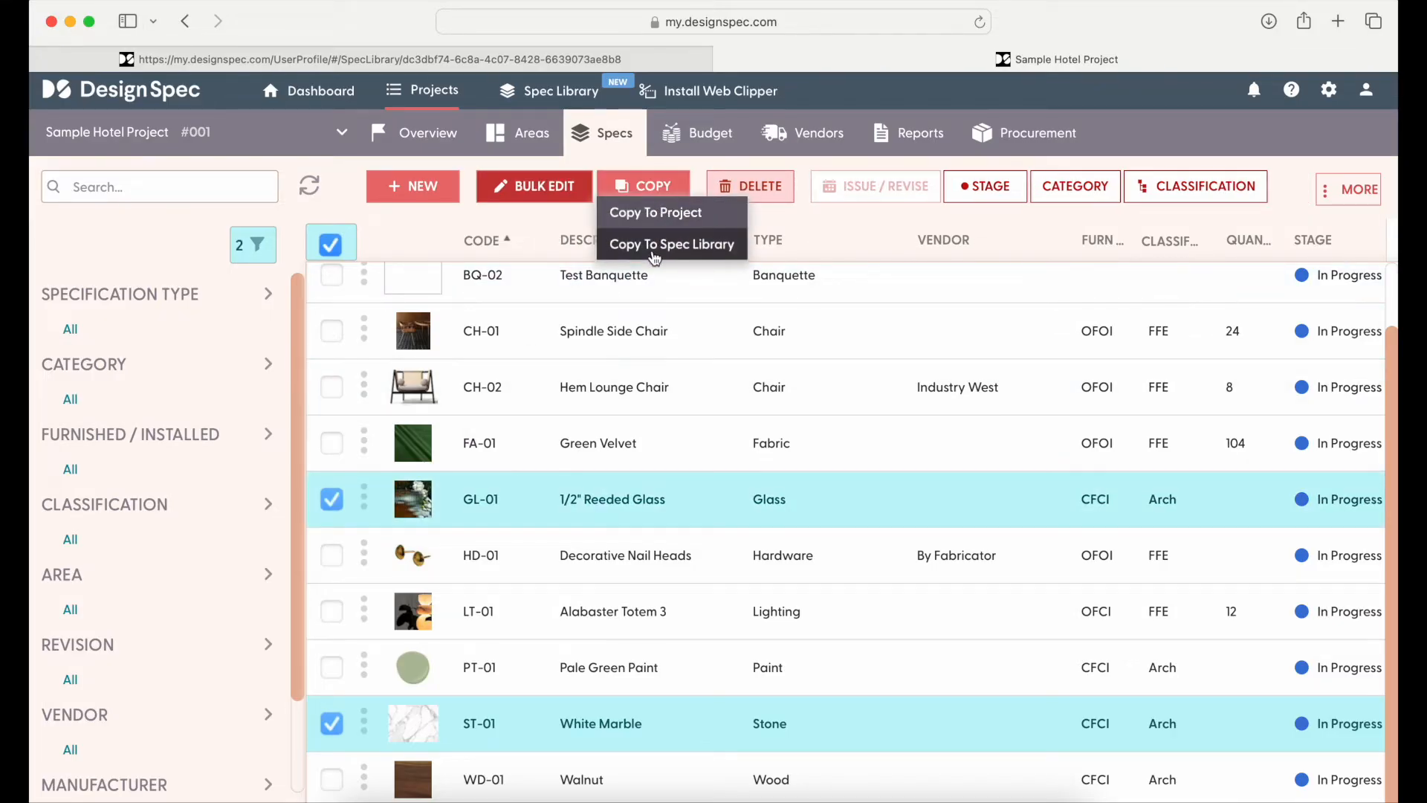
click(670, 243)
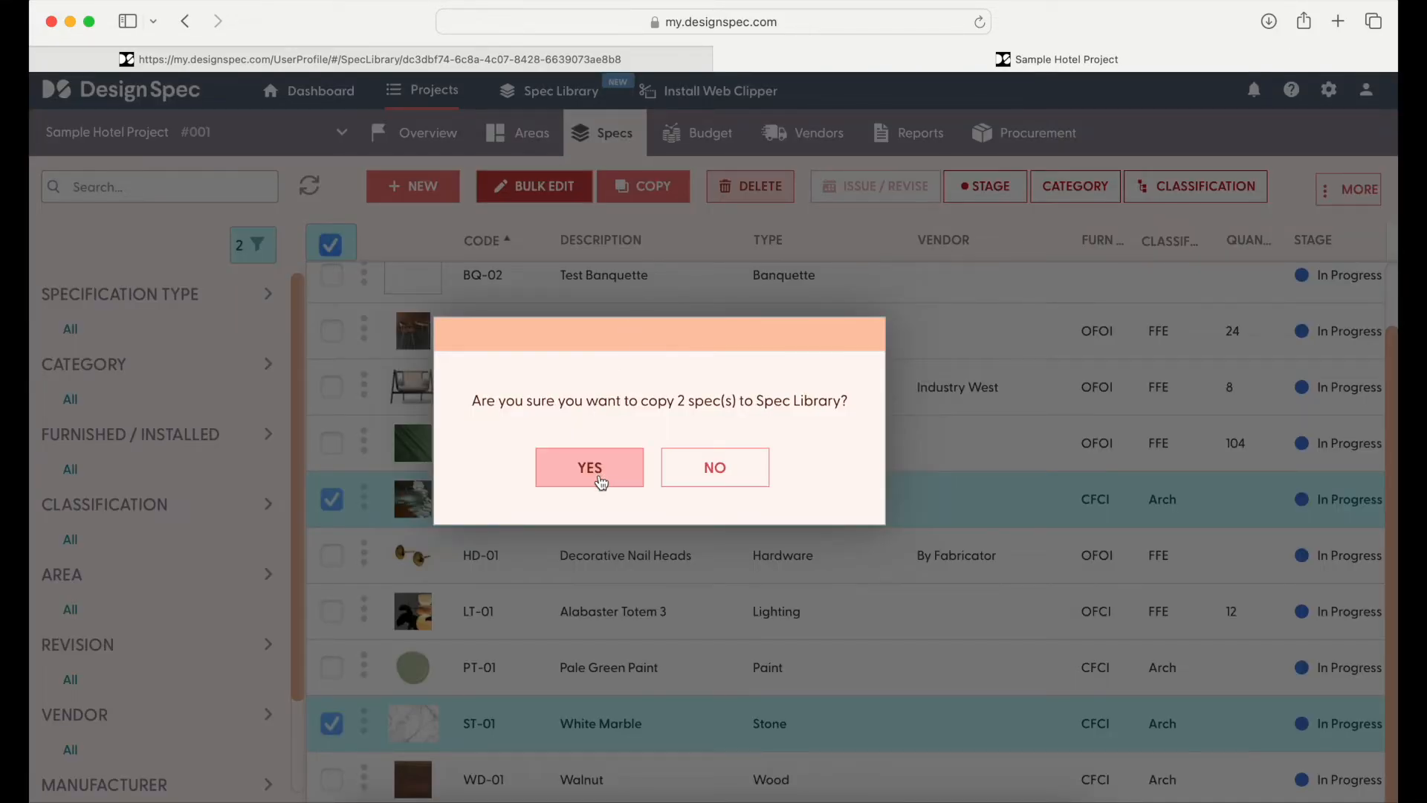
click(588, 467)
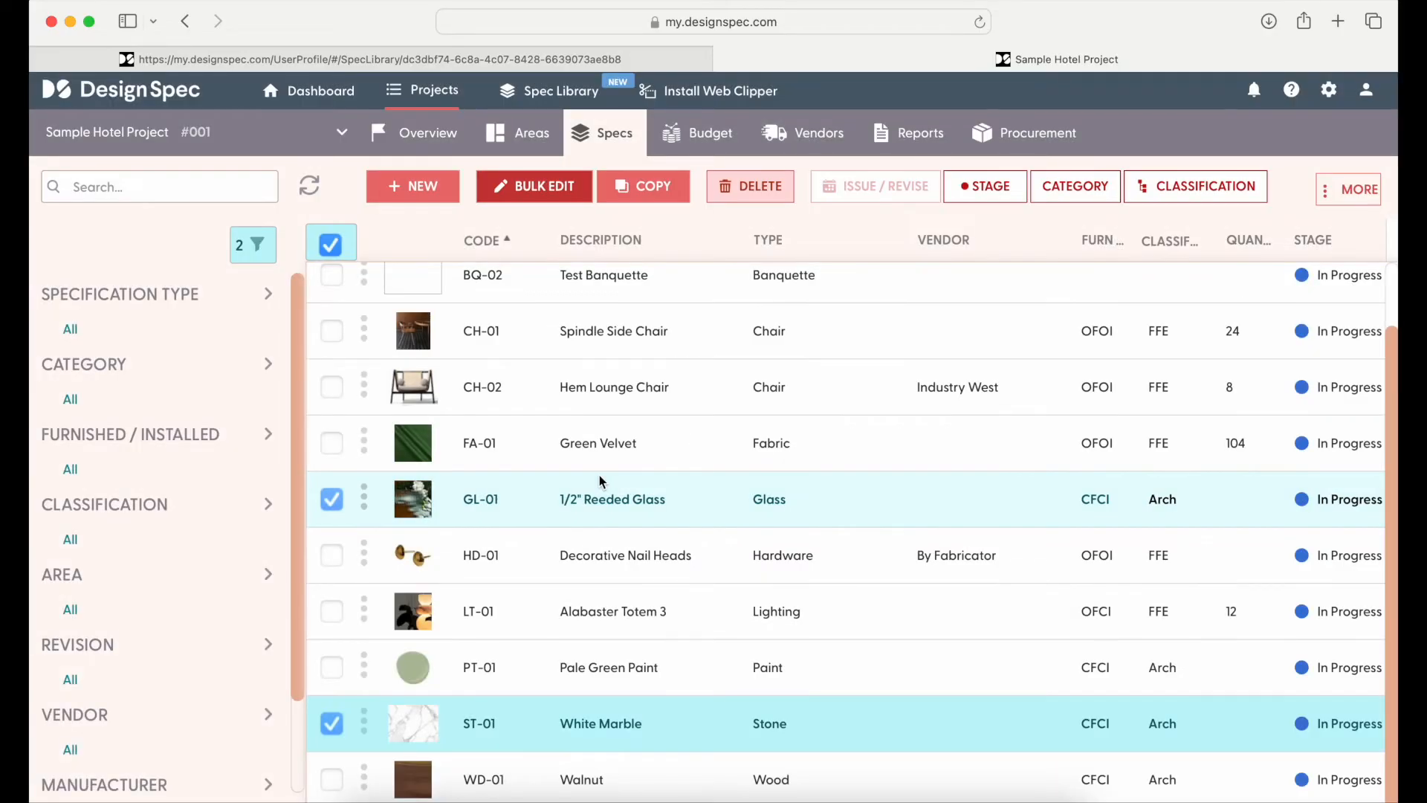
click(560, 91)
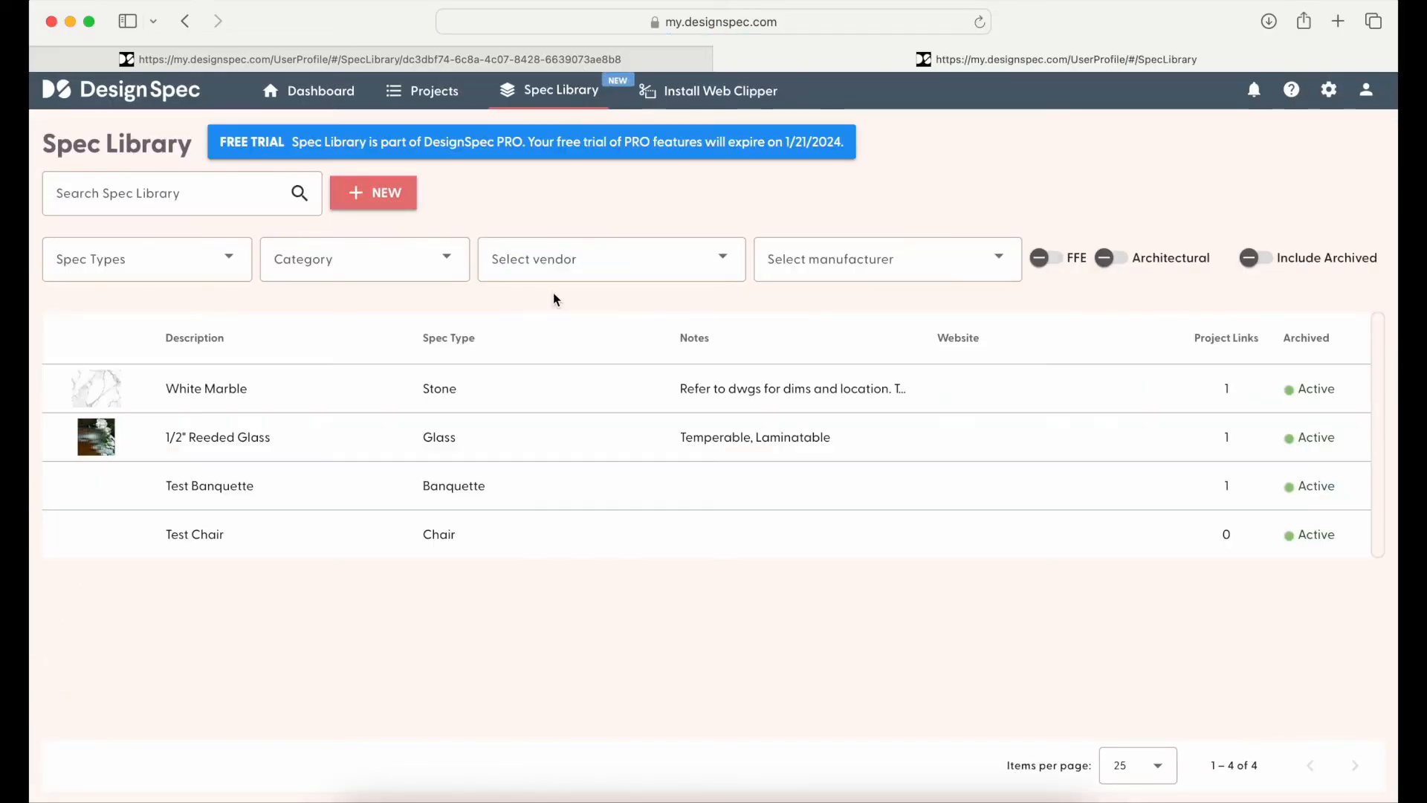
mouse_move(304, 388)
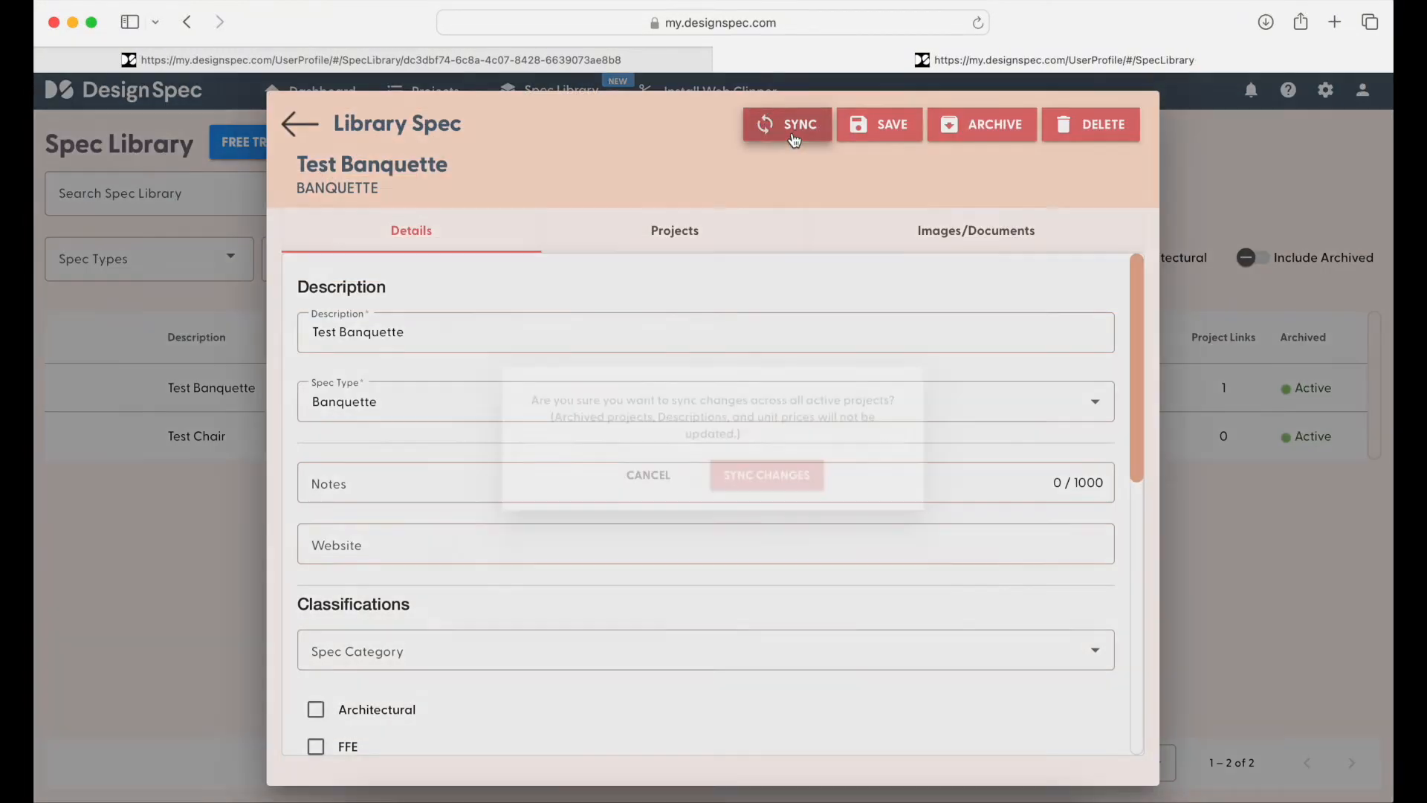
- Sync the Test Banquette library spec's changes across all active projects
click(788, 124)
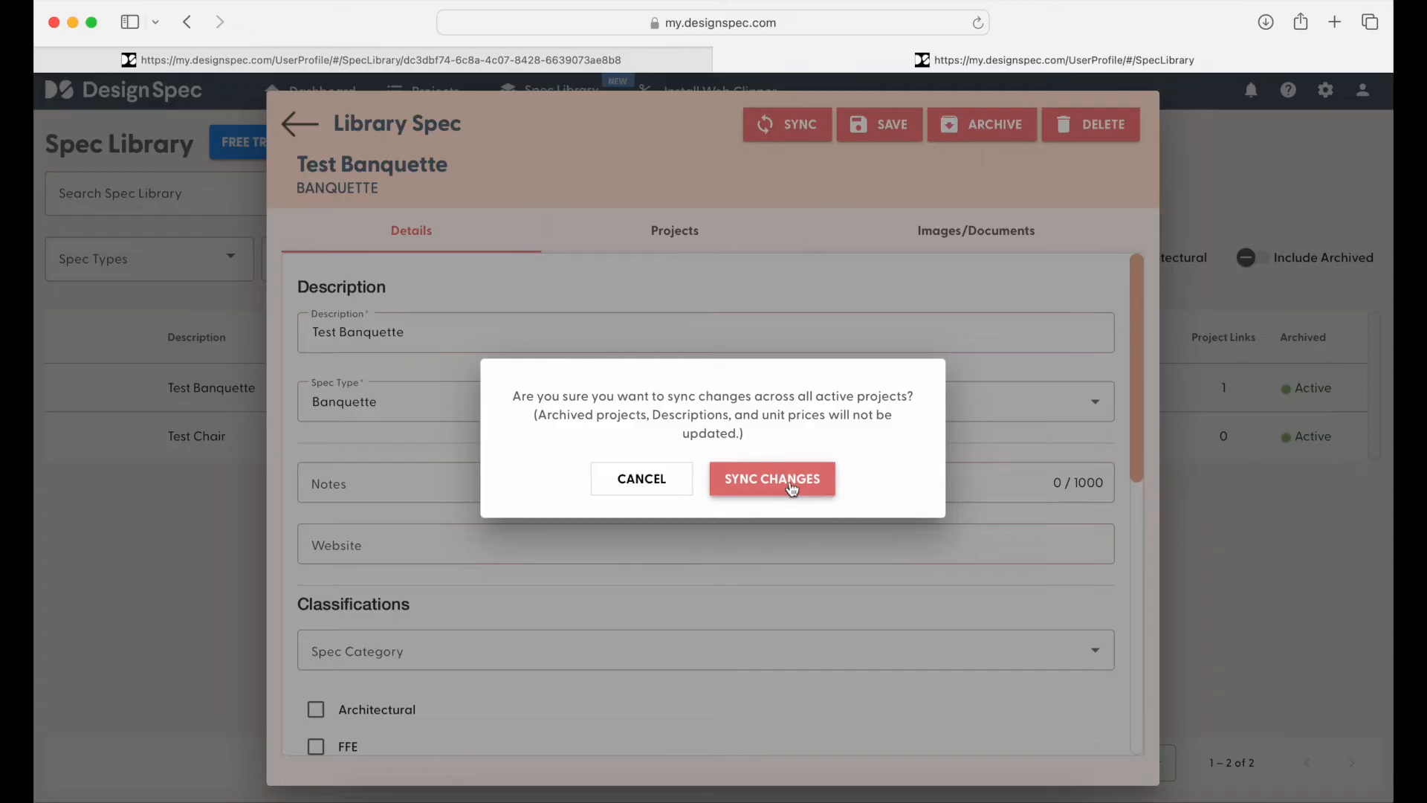
mouse_move(786, 506)
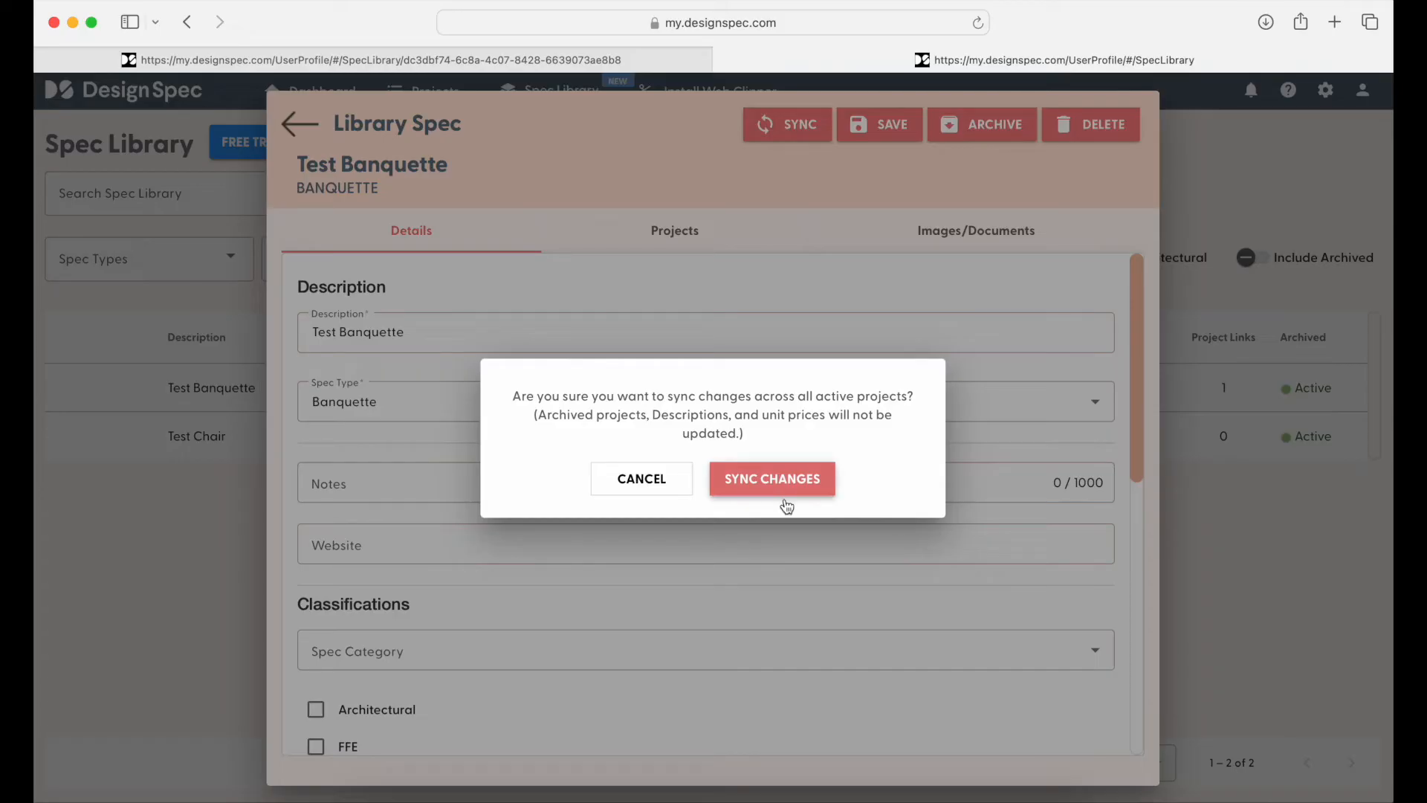
click(771, 479)
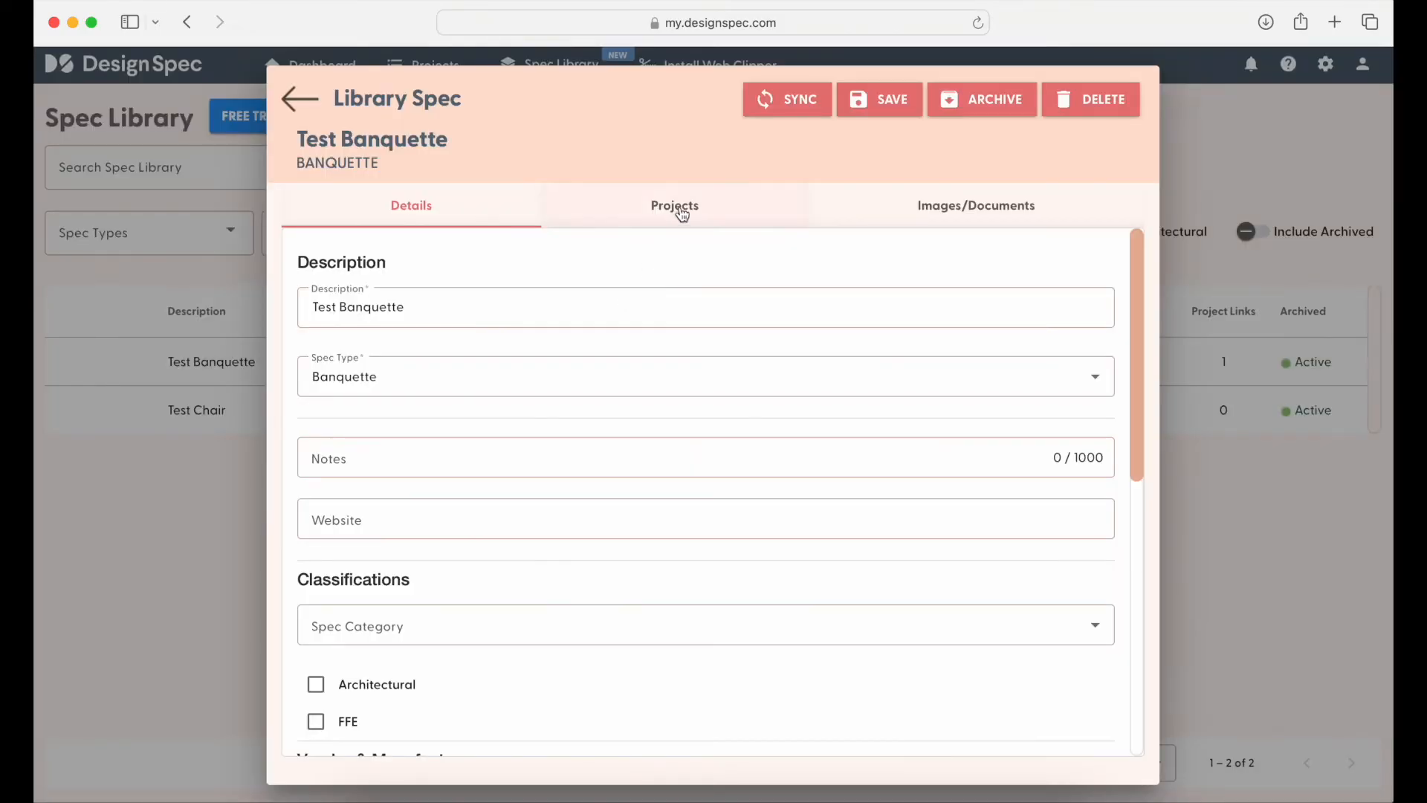
- Show the projects linked to Test Banquette, listing Sample Hotel Project as BQ-02
click(674, 205)
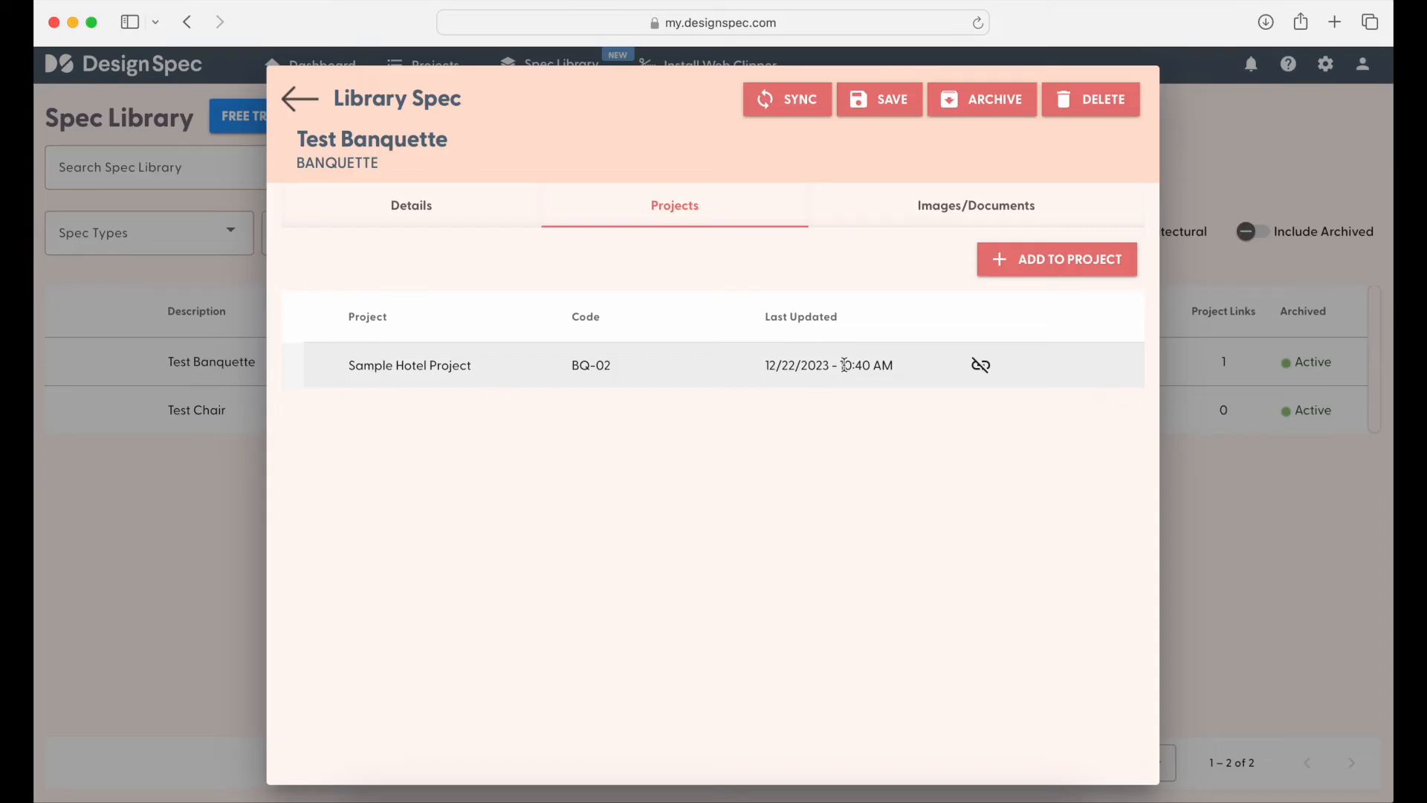
mouse_move(979, 365)
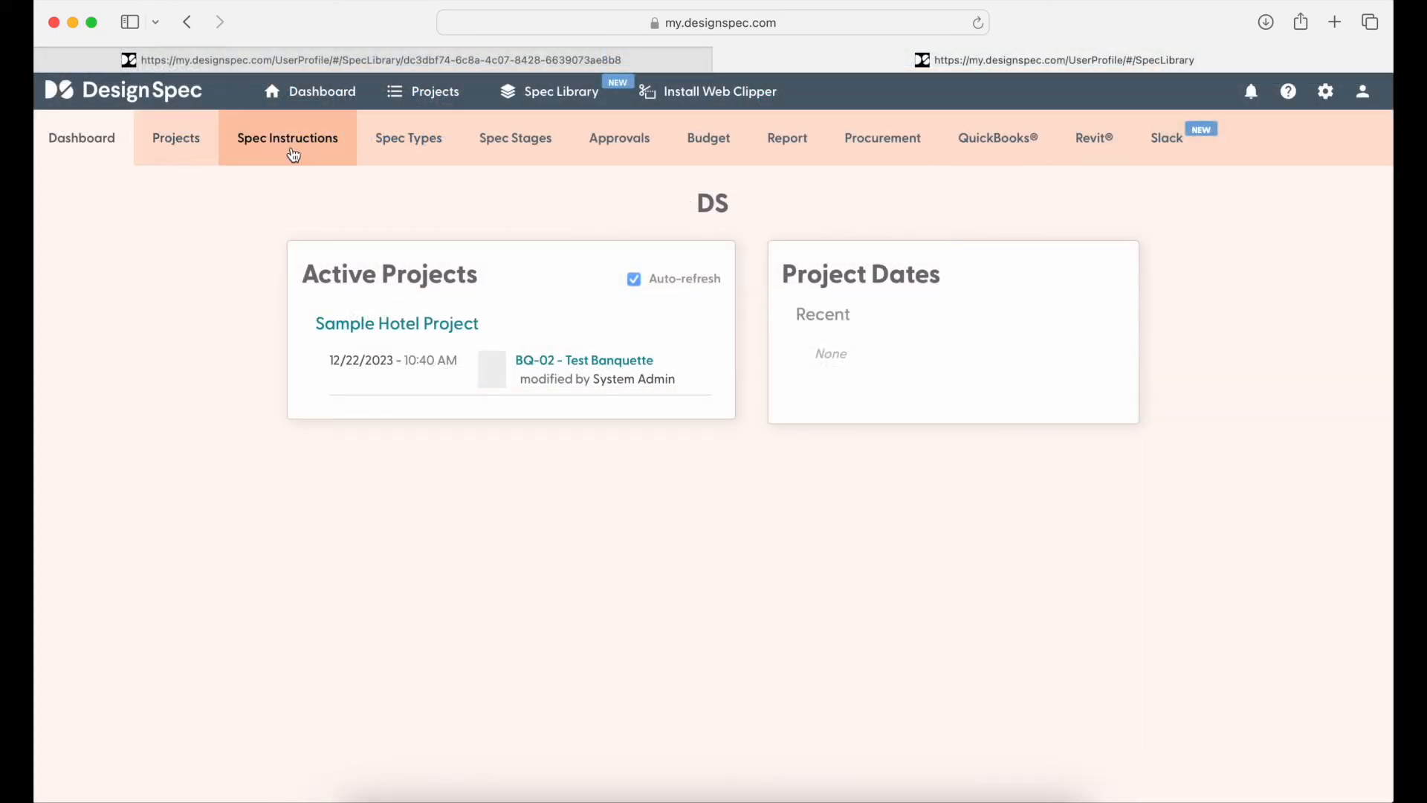
- In Spec Stages settings, prevent the new stage from syncing changes from the Spec Library
click(515, 137)
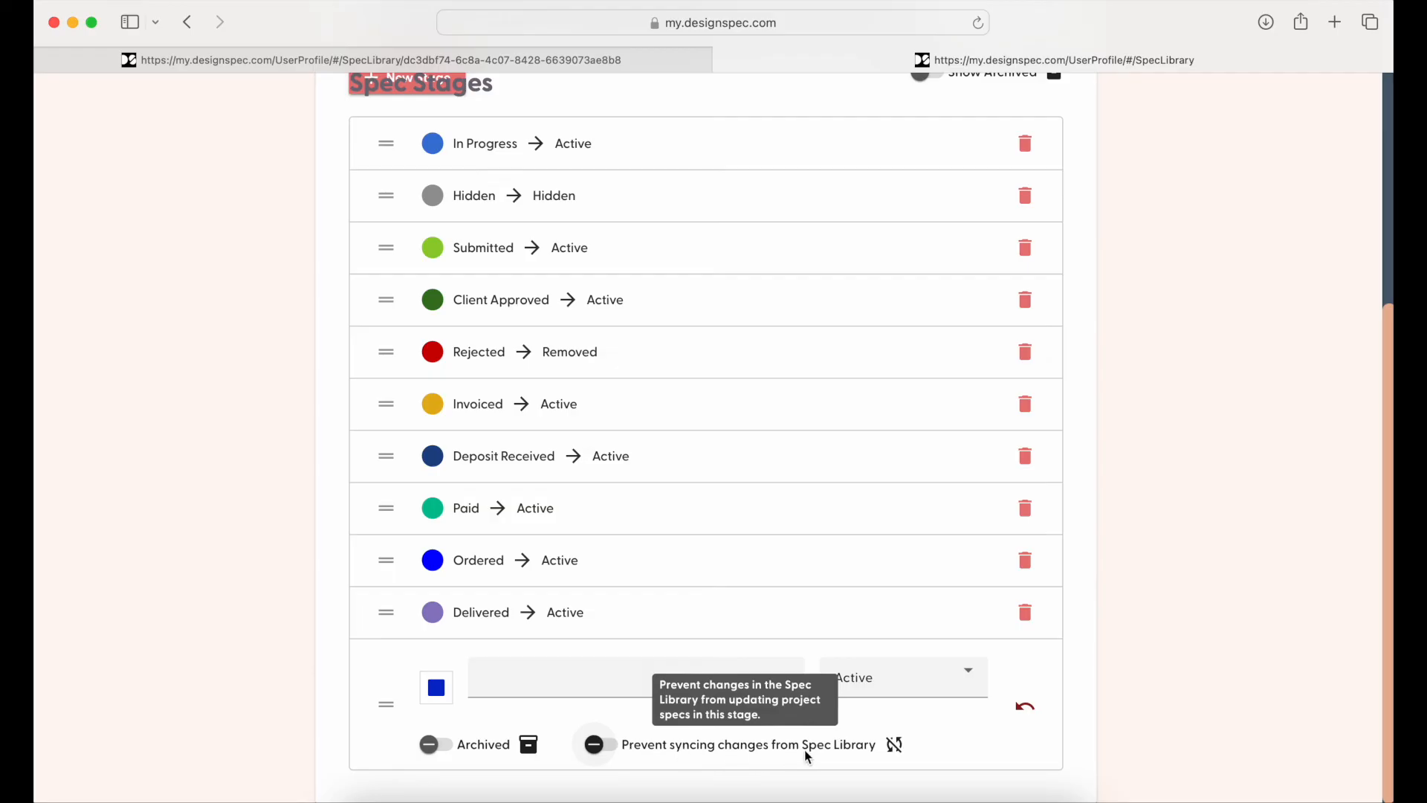
click(605, 745)
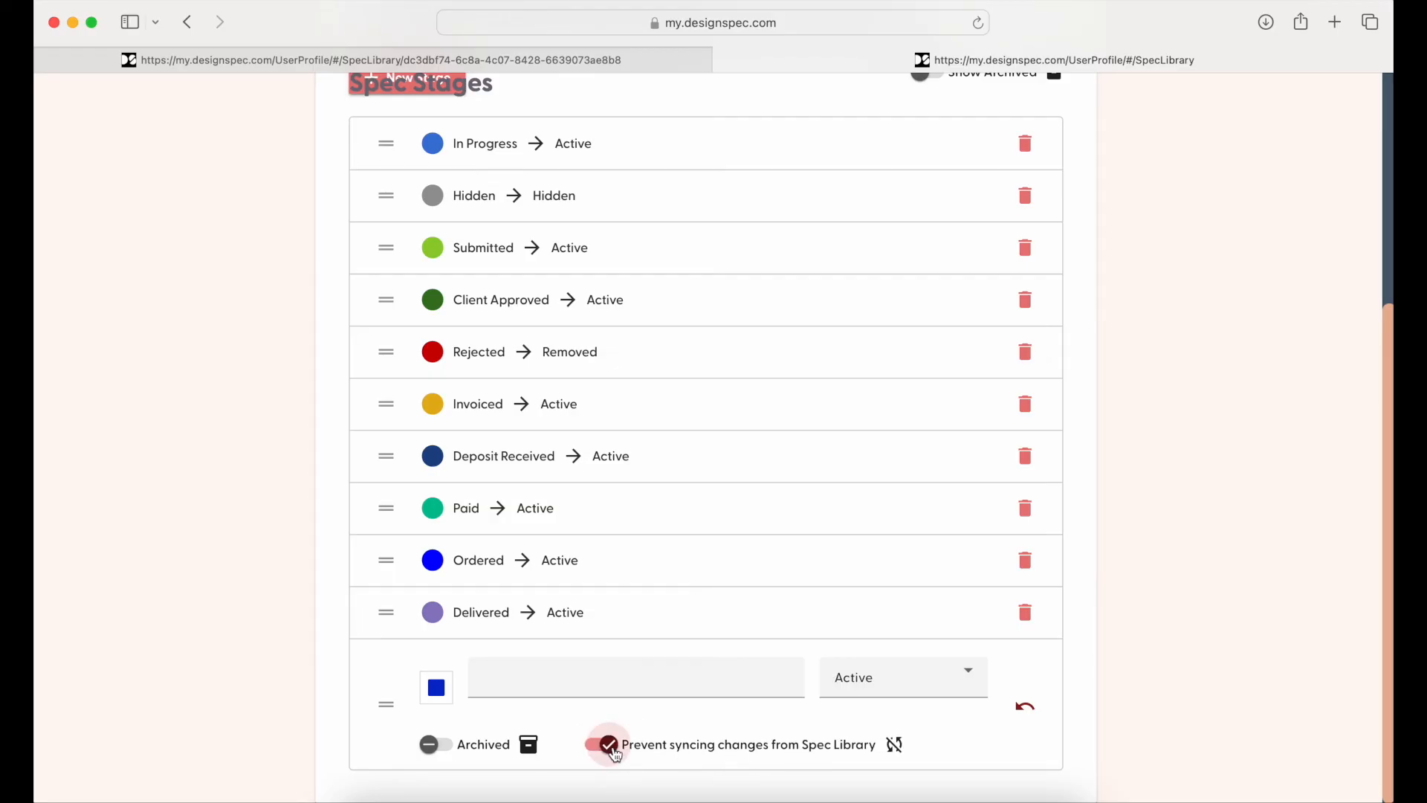